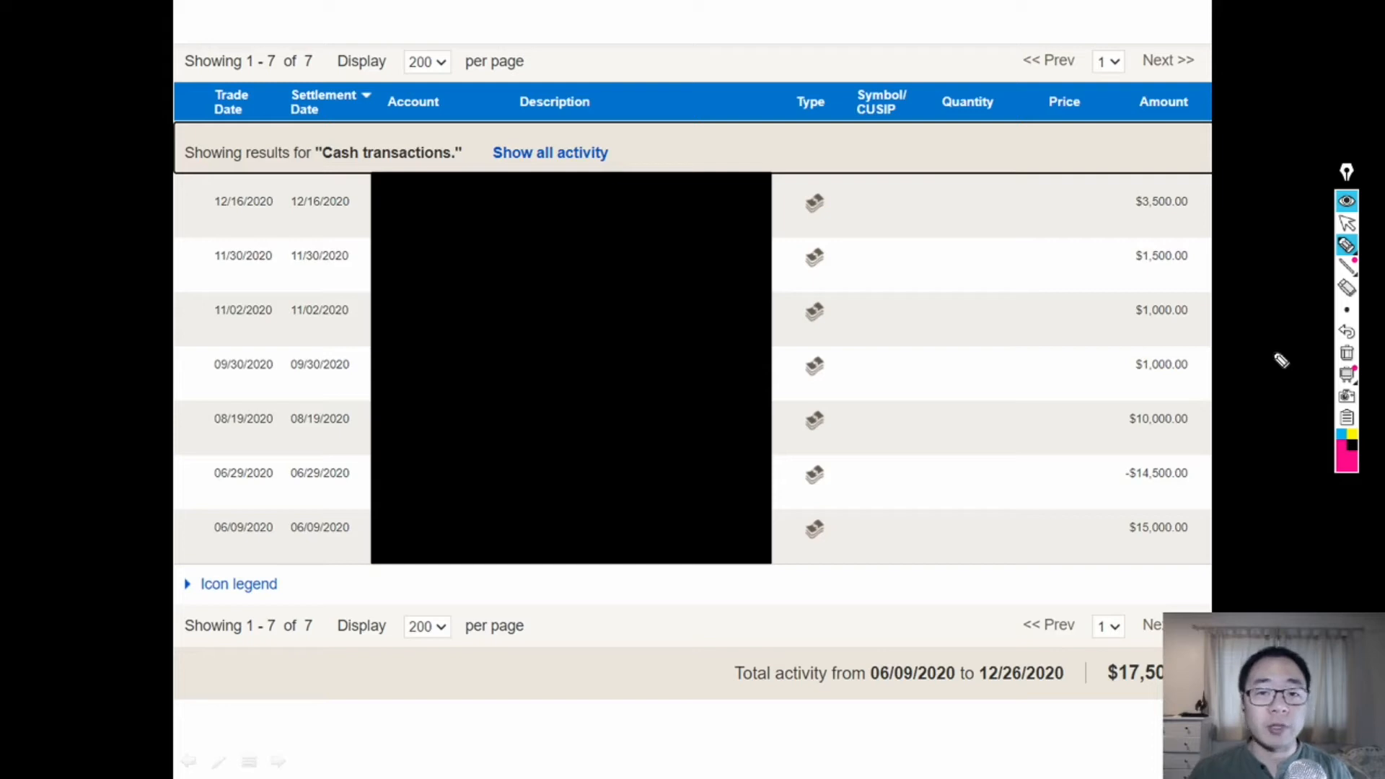
mouse_move(600, 511)
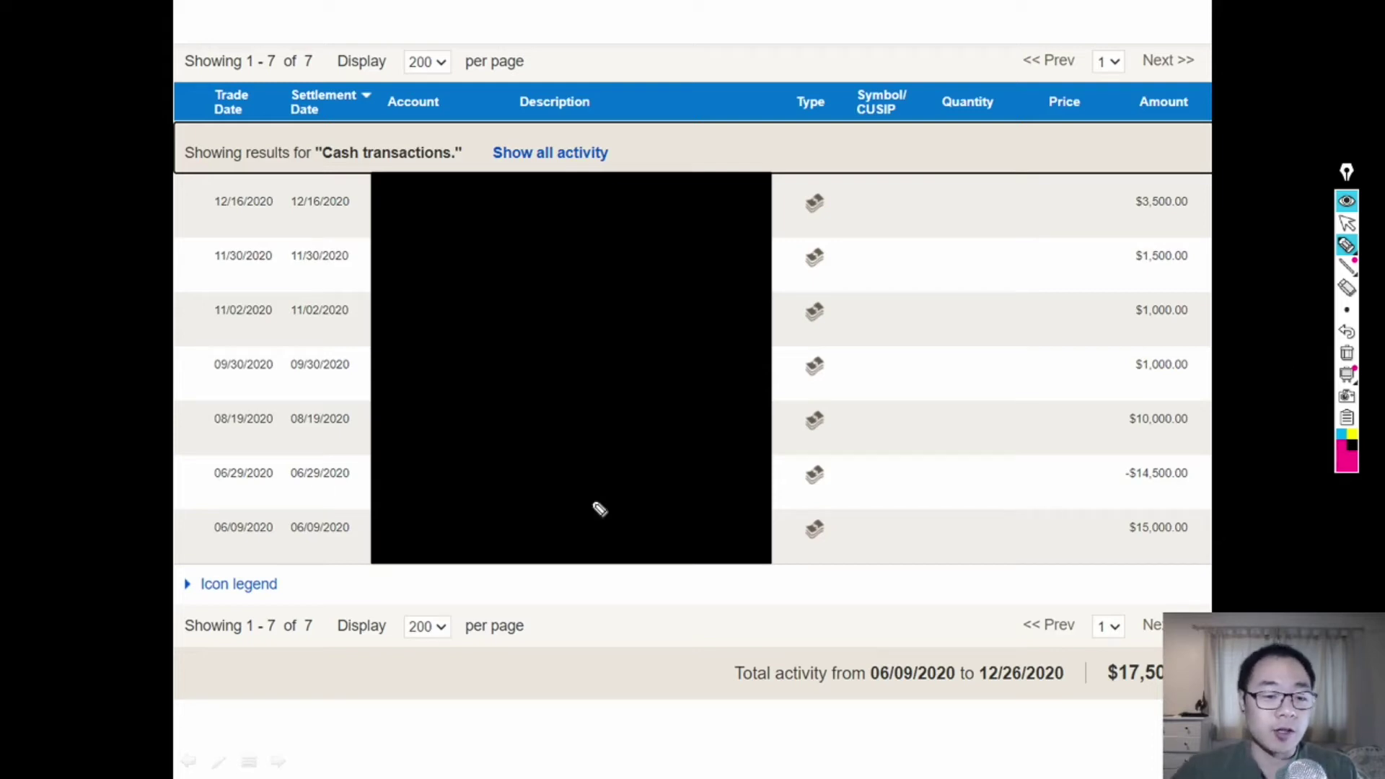
mouse_move(223, 441)
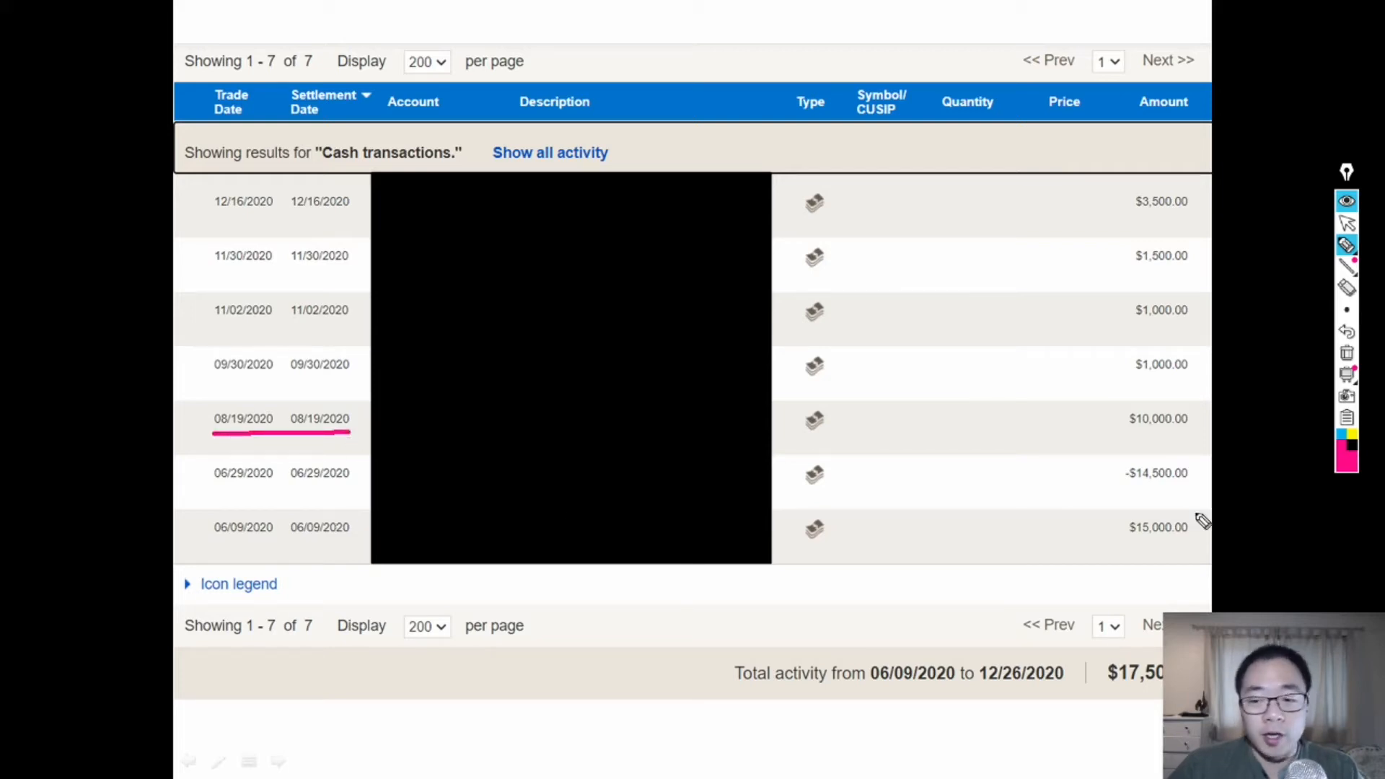
mouse_move(1237, 508)
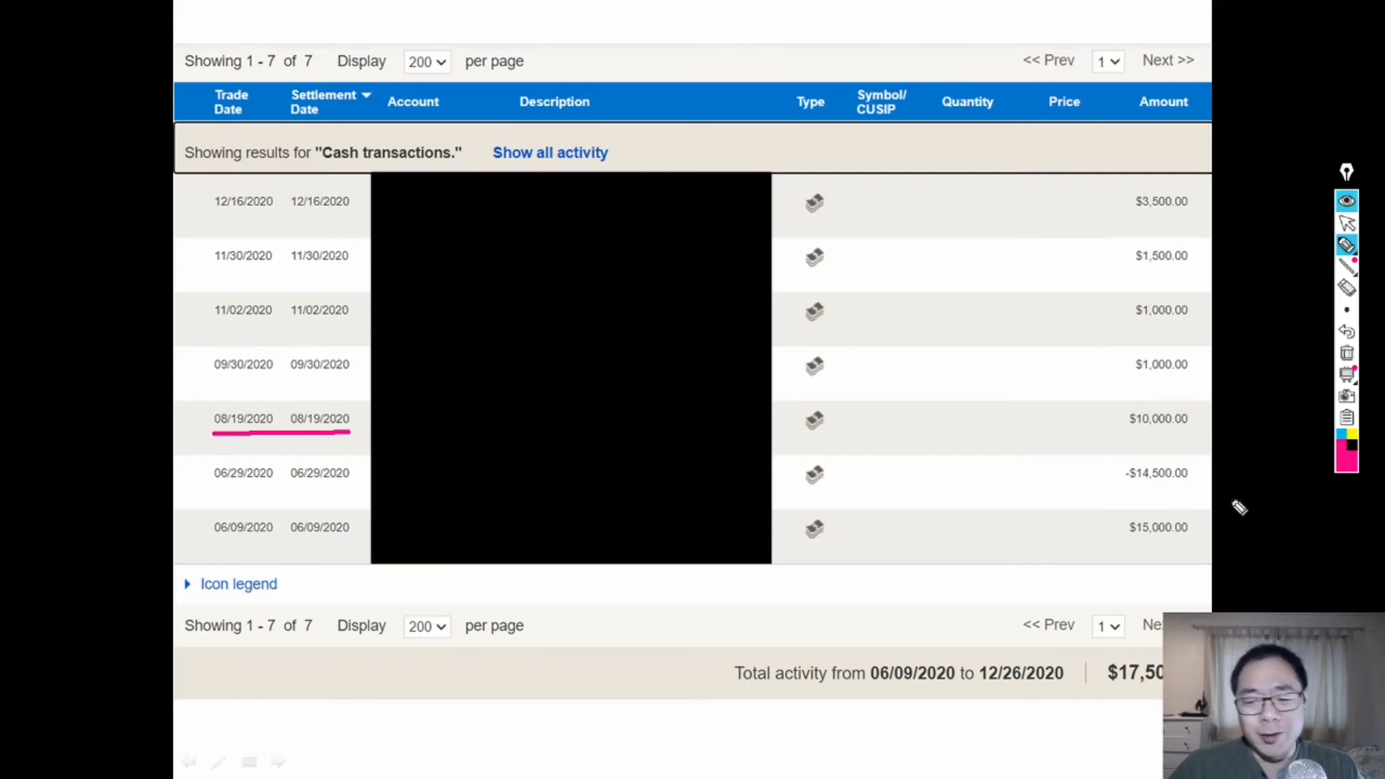
mouse_move(1236, 504)
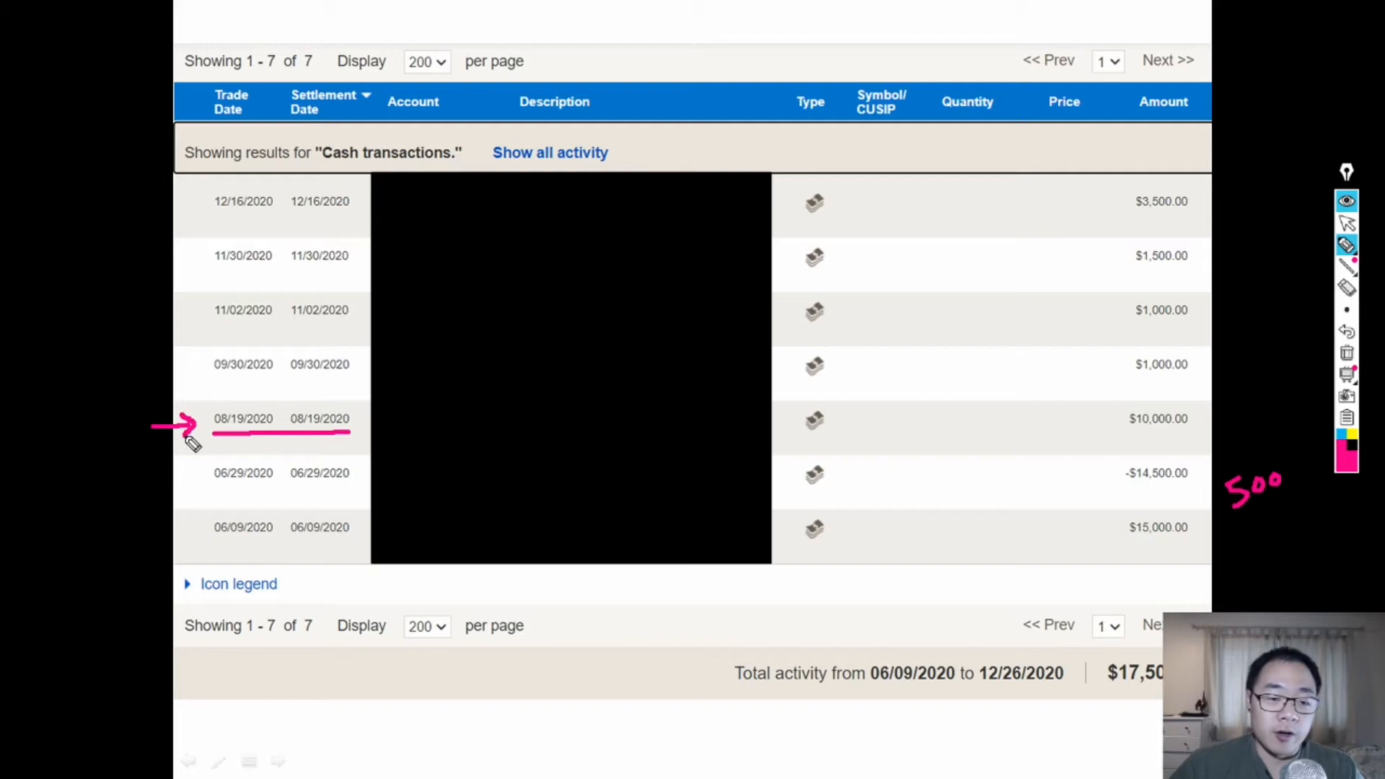
mouse_move(1161, 440)
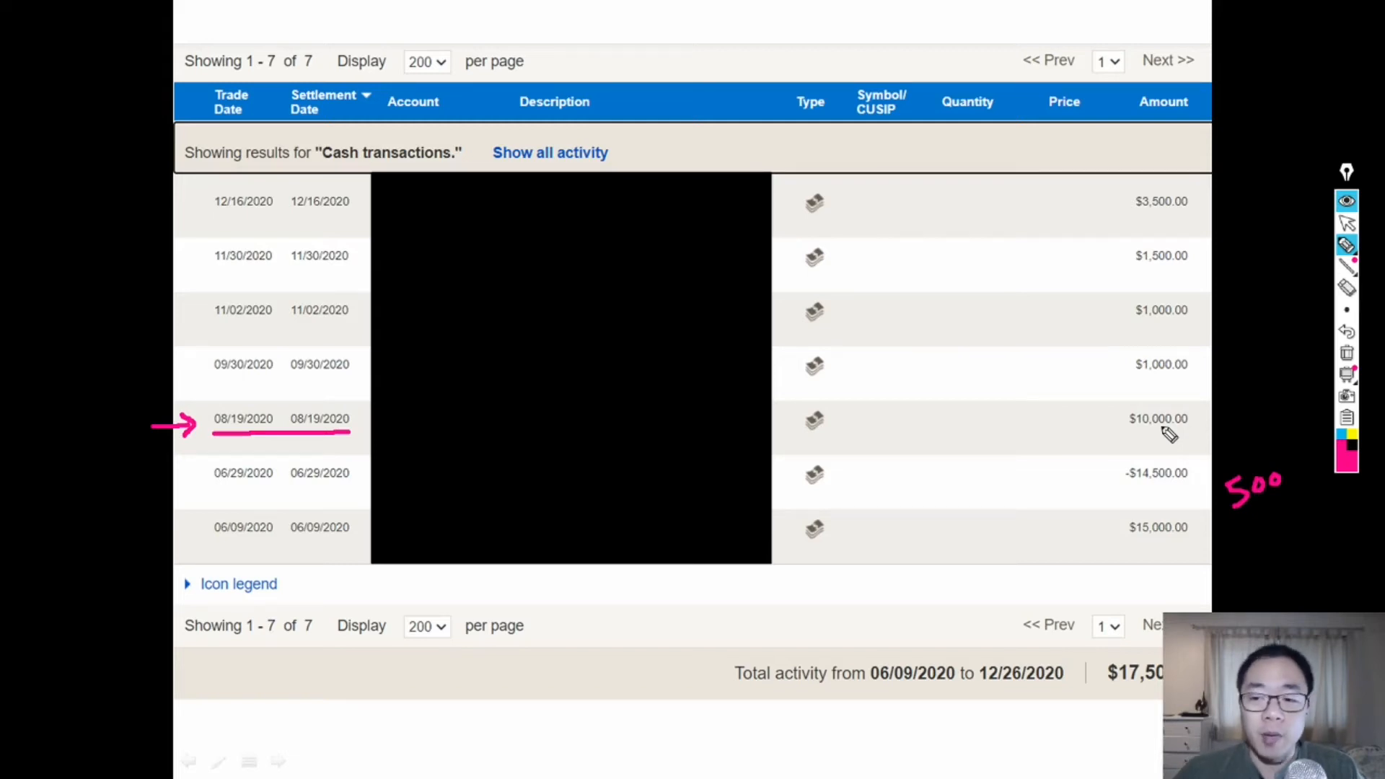
mouse_move(199, 375)
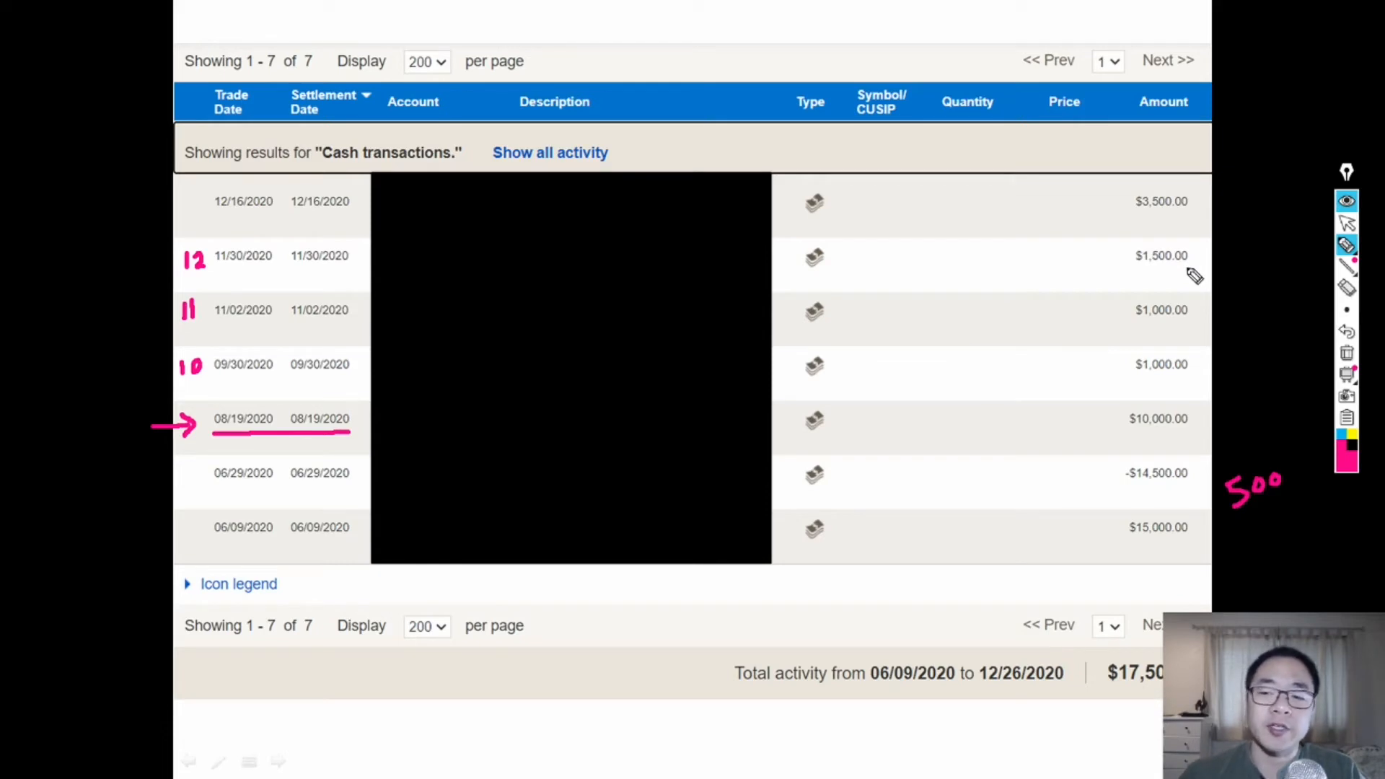
mouse_move(464, 259)
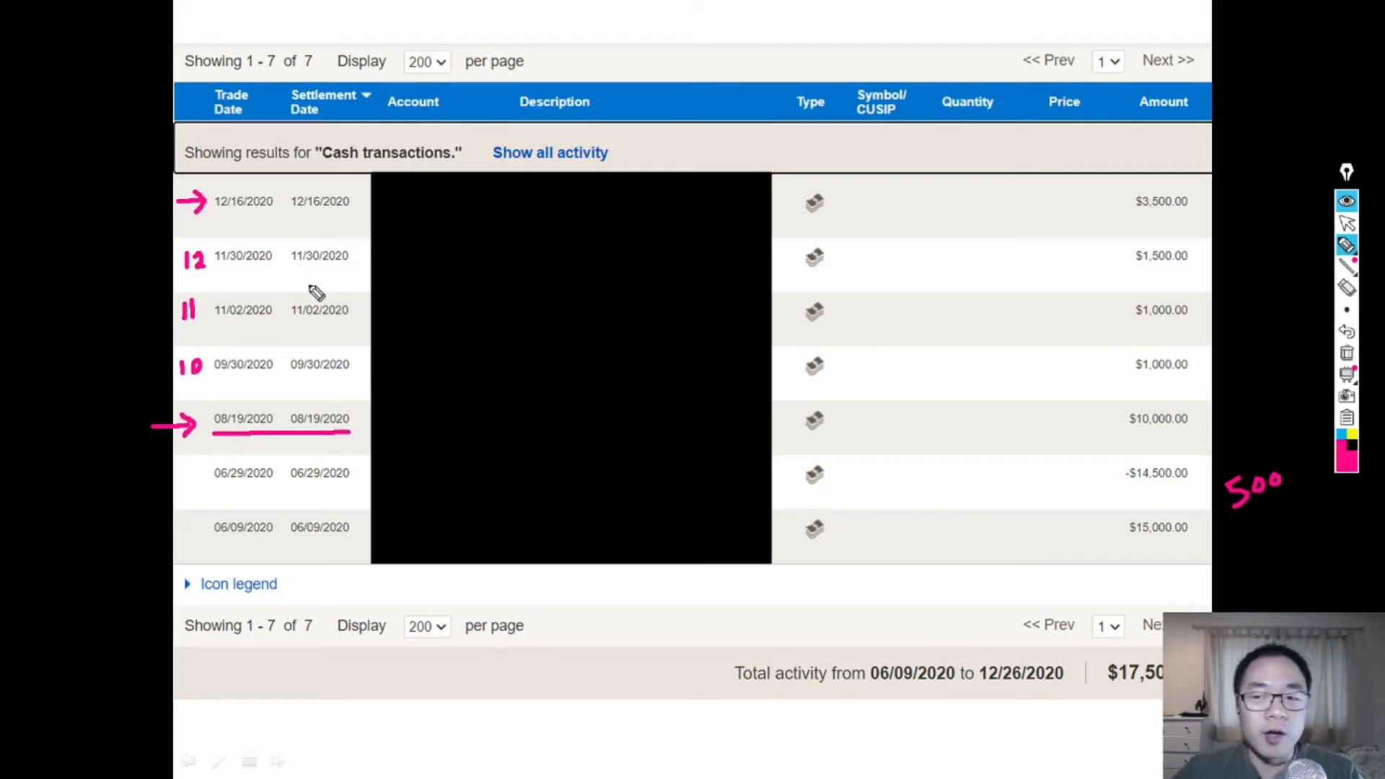
mouse_move(317, 304)
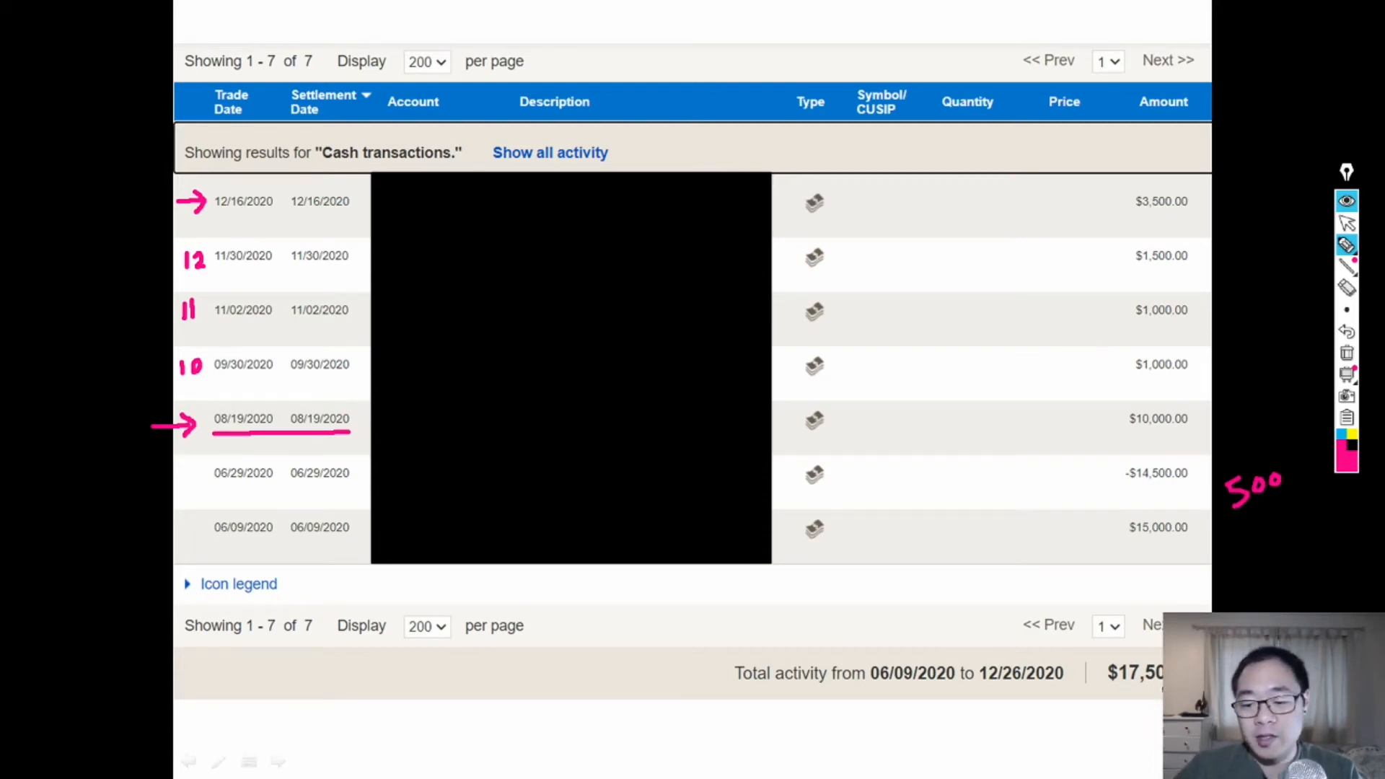
mouse_move(1286, 514)
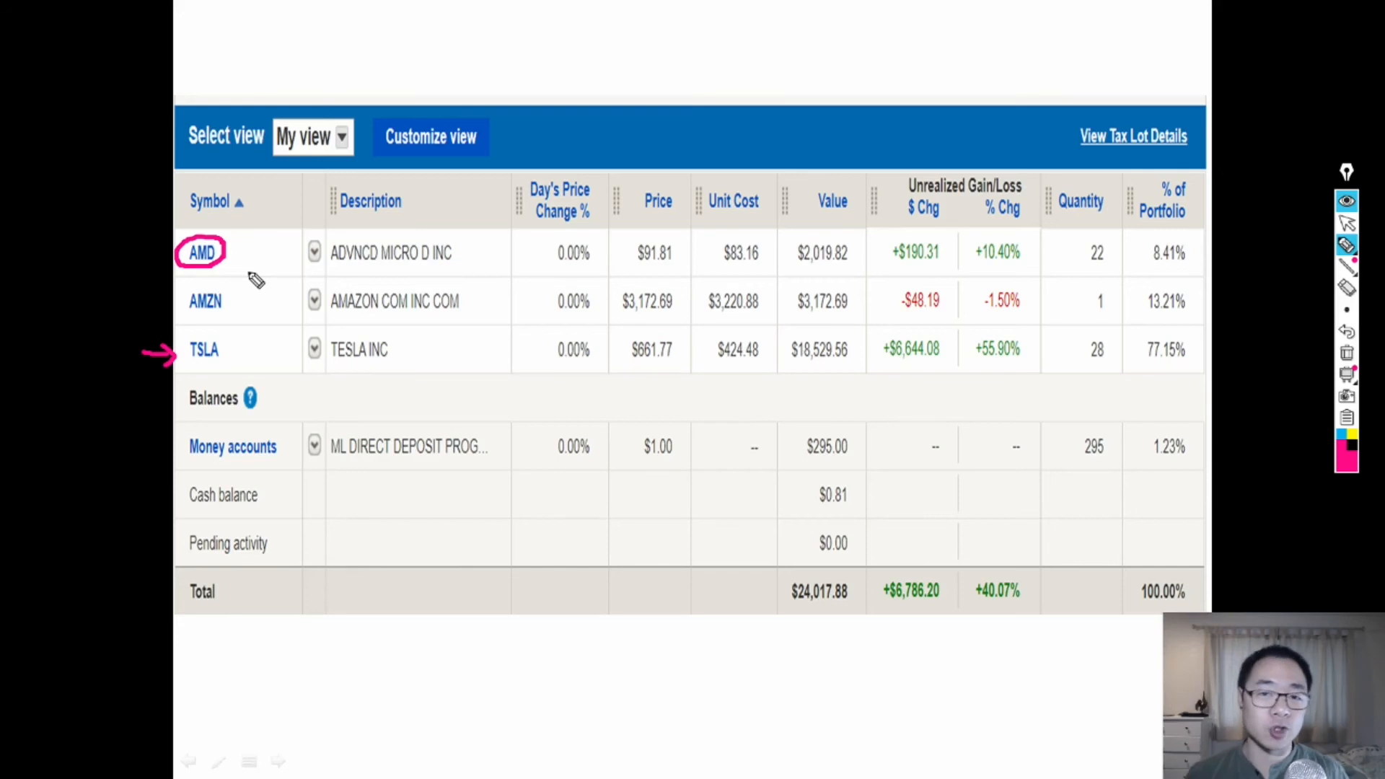
mouse_move(252, 321)
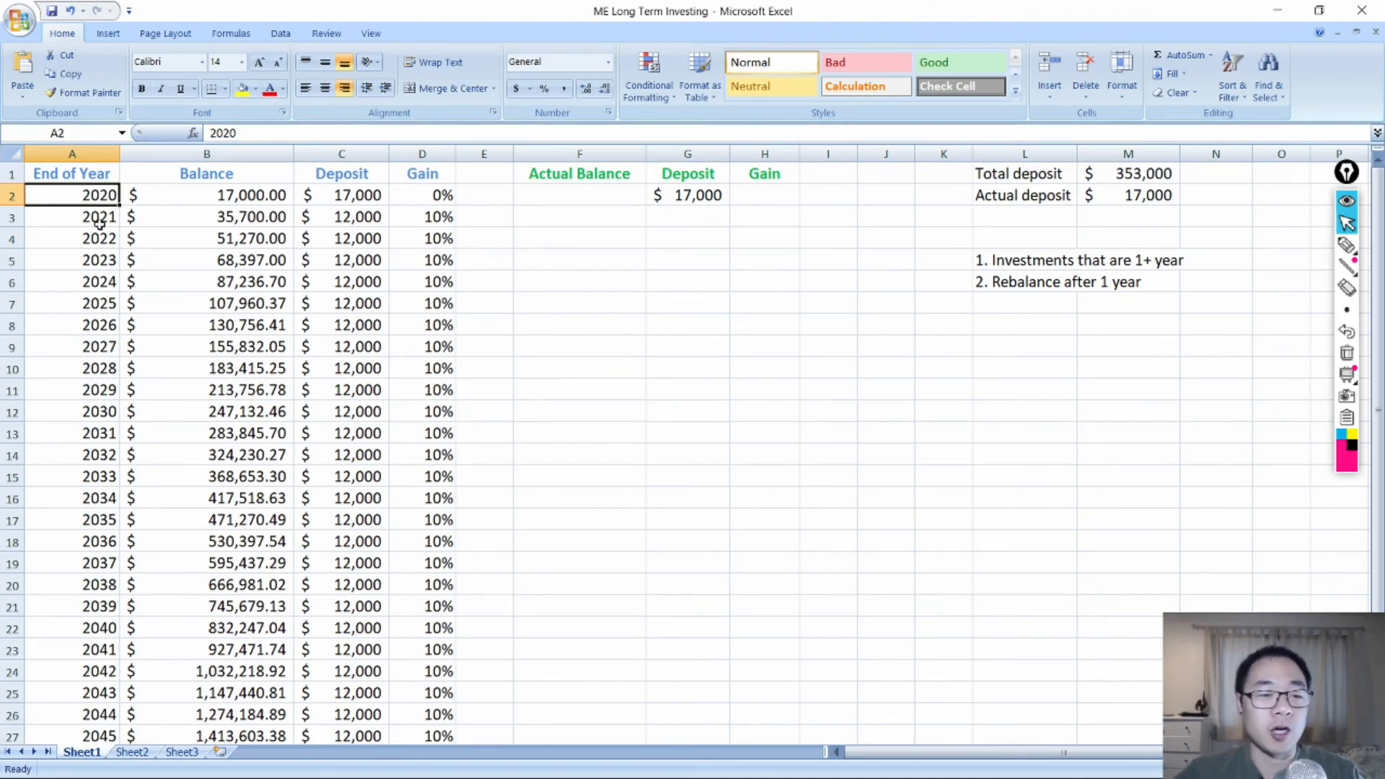
scroll("down", 3)
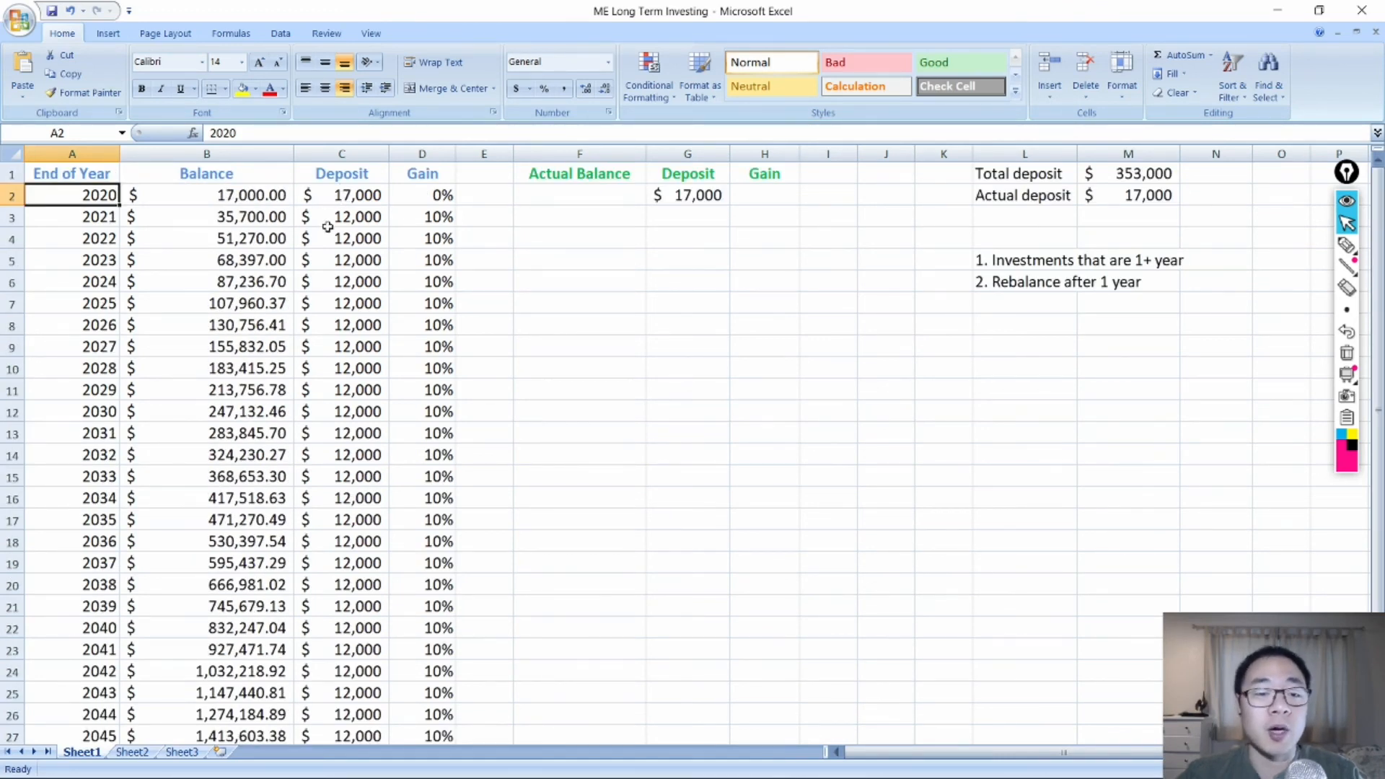
mouse_move(327, 220)
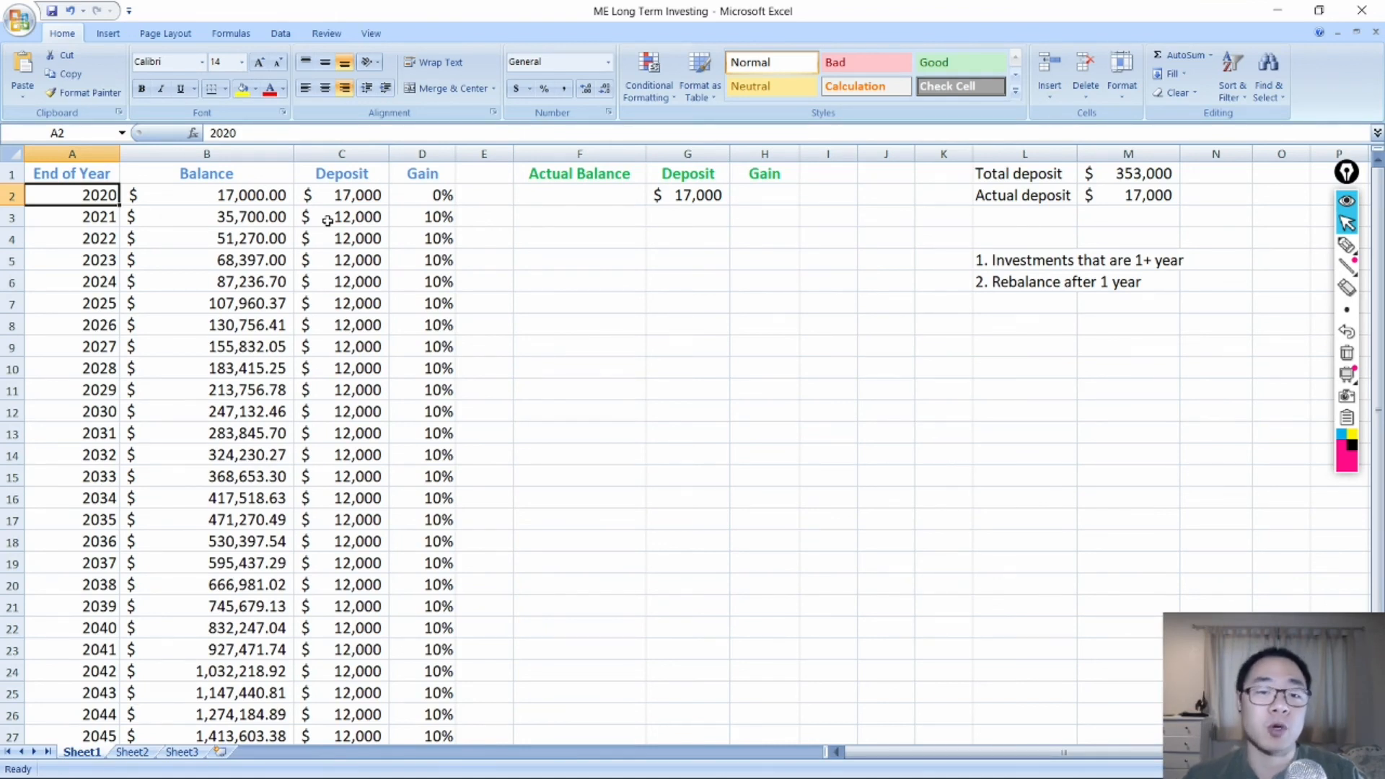
left_click(422, 217)
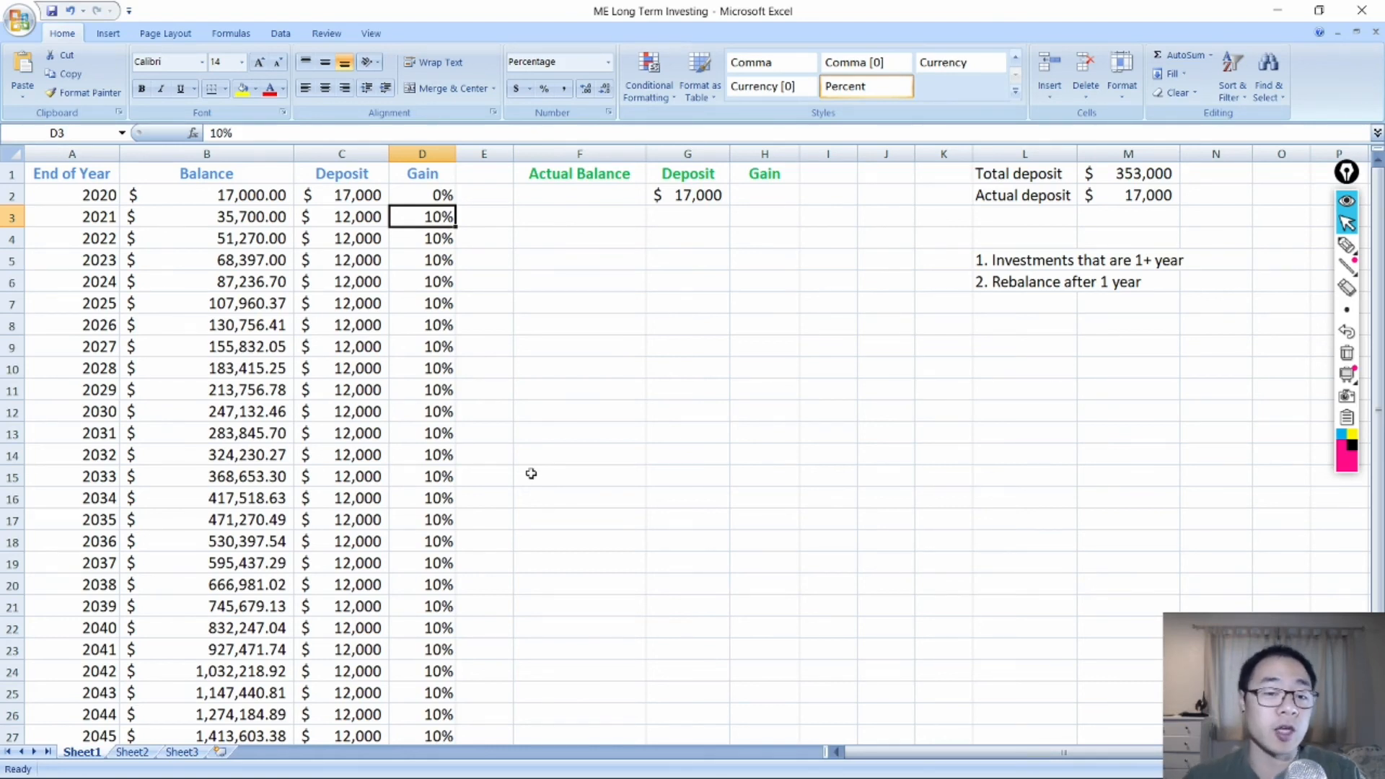
scroll("down", 3)
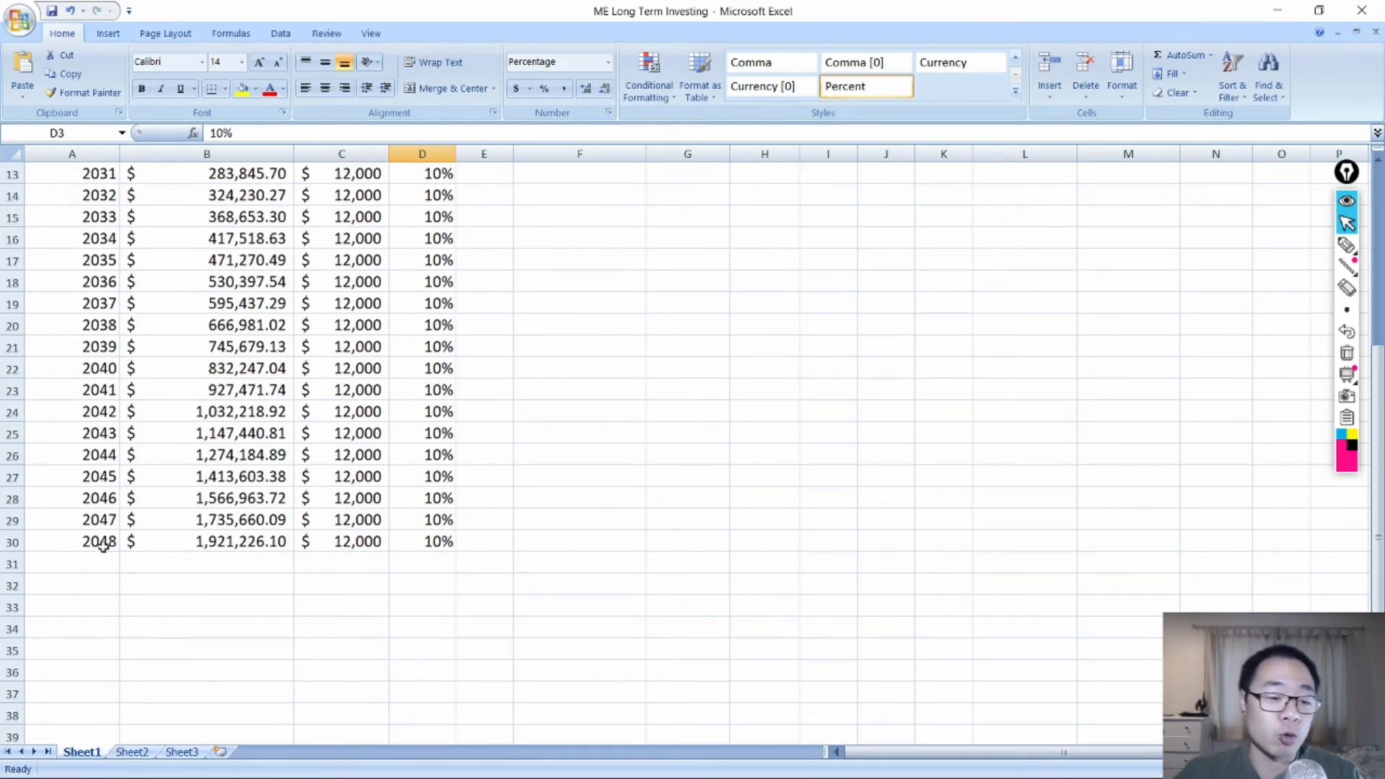
scroll("up", 3)
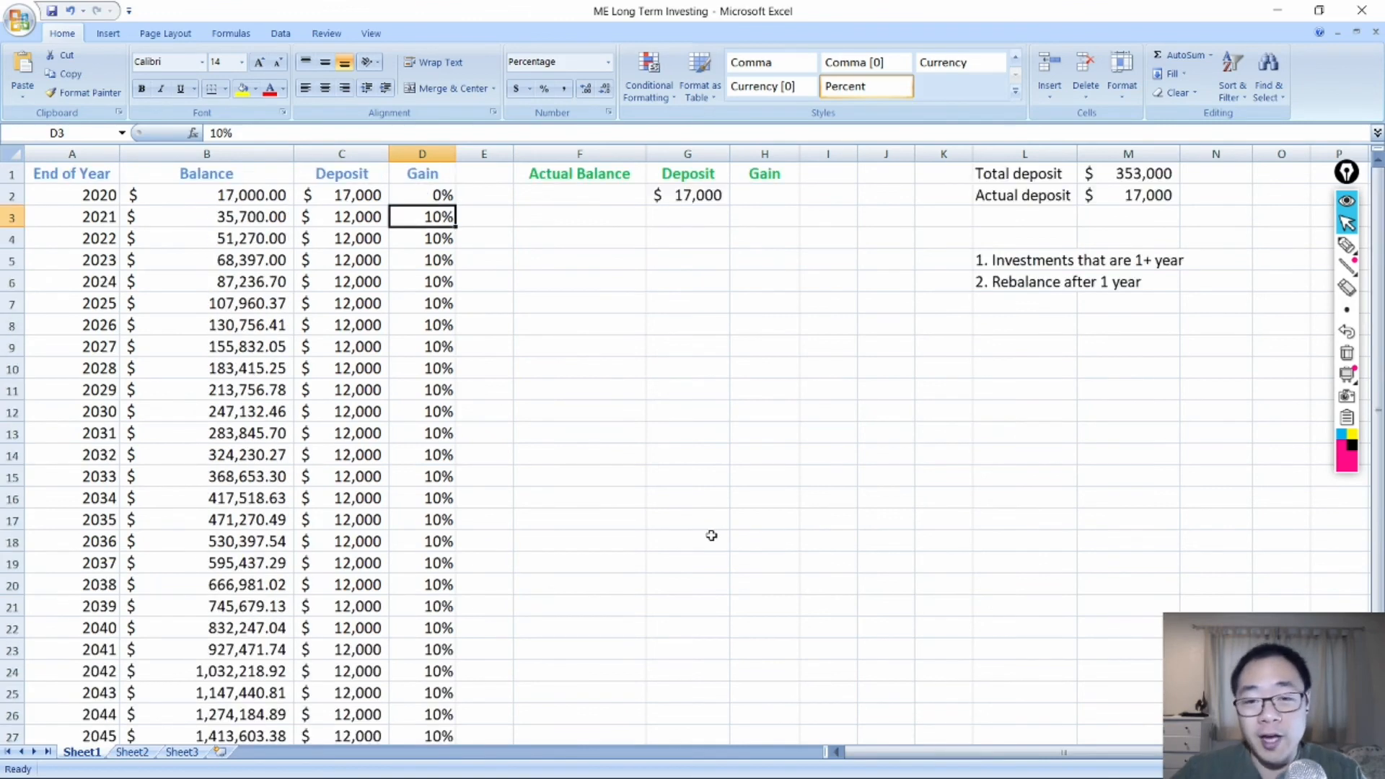
mouse_move(1048, 232)
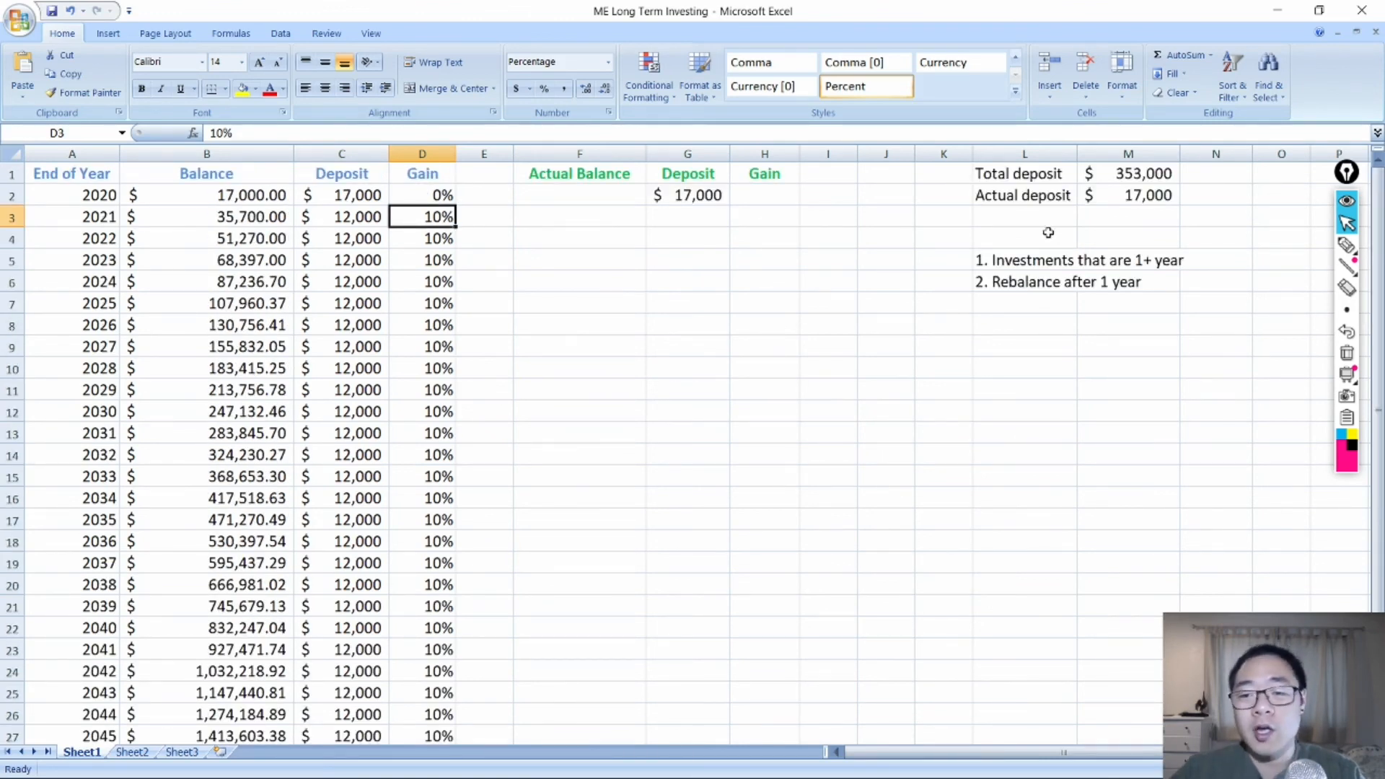
mouse_move(1107, 178)
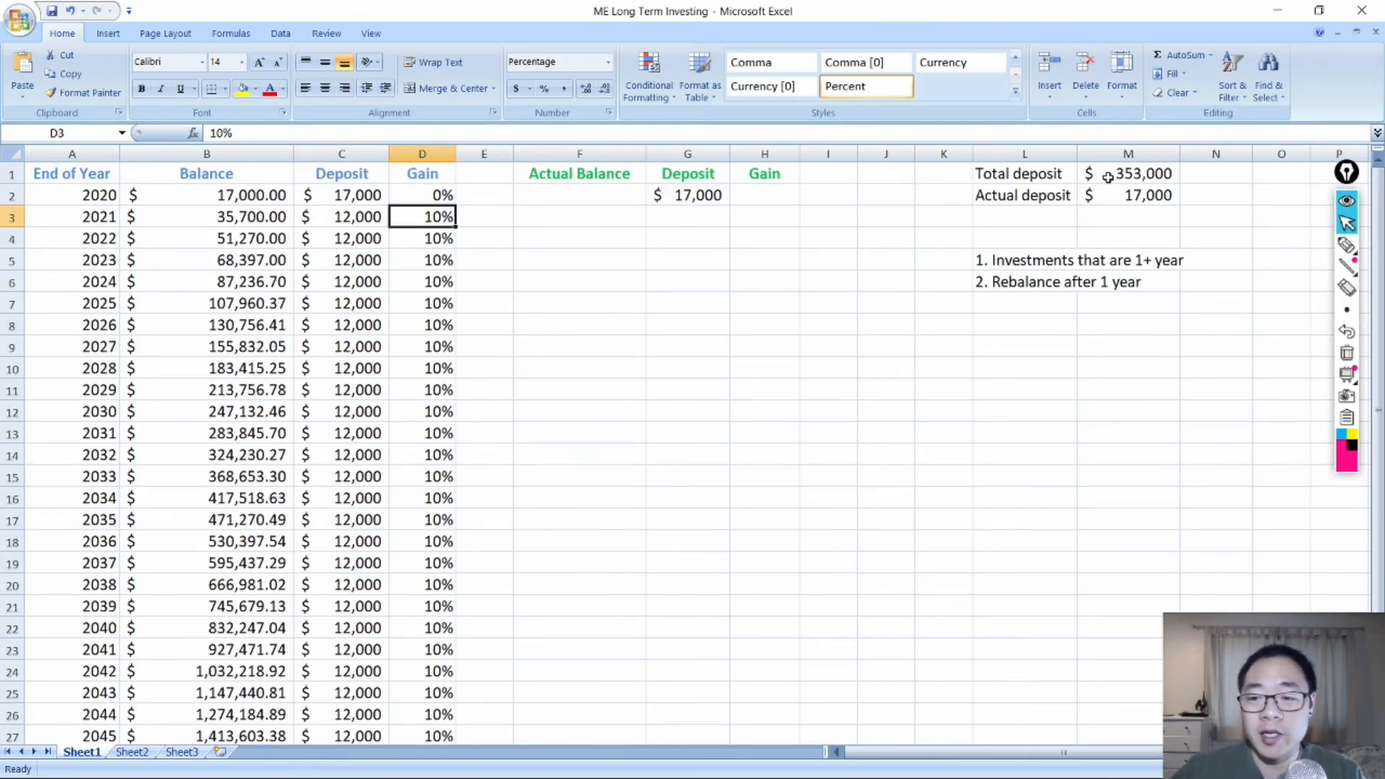
left_click(1128, 173)
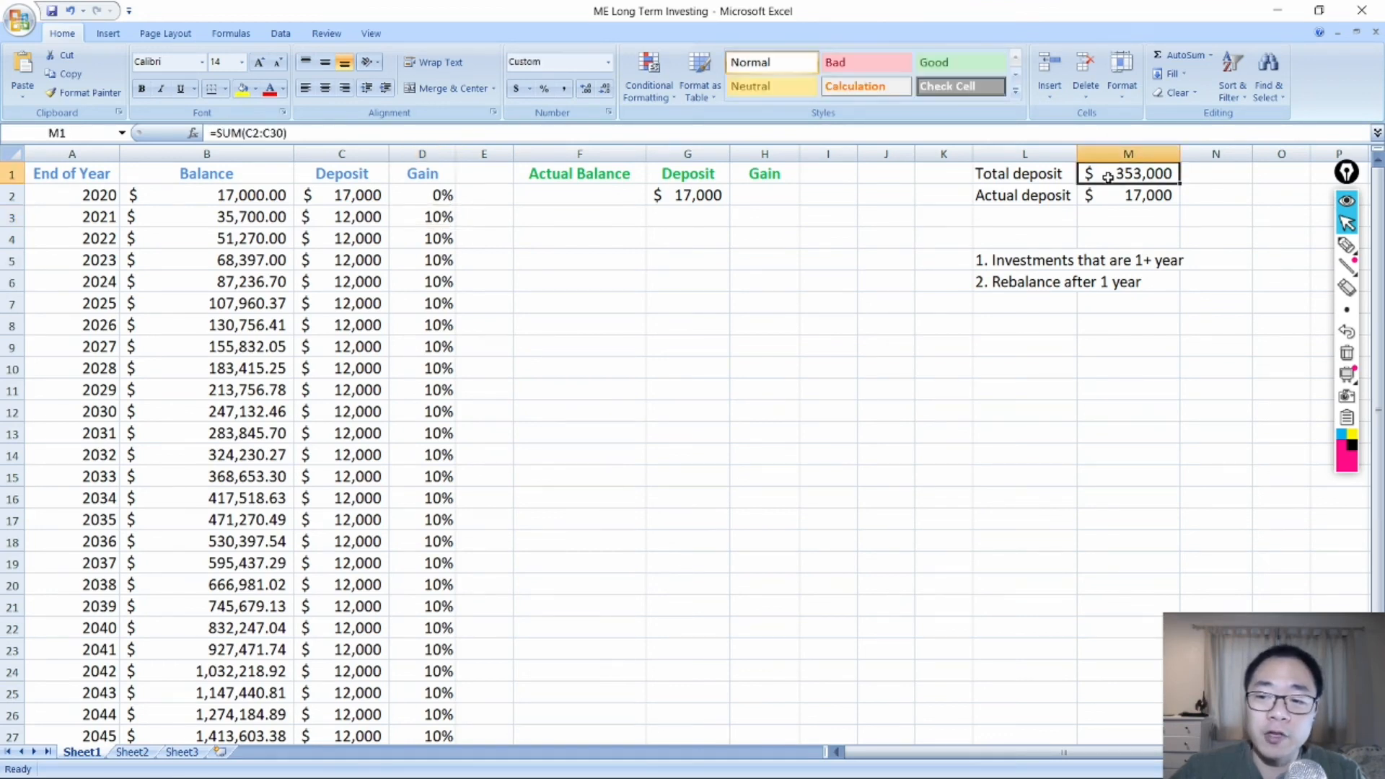
mouse_move(911, 363)
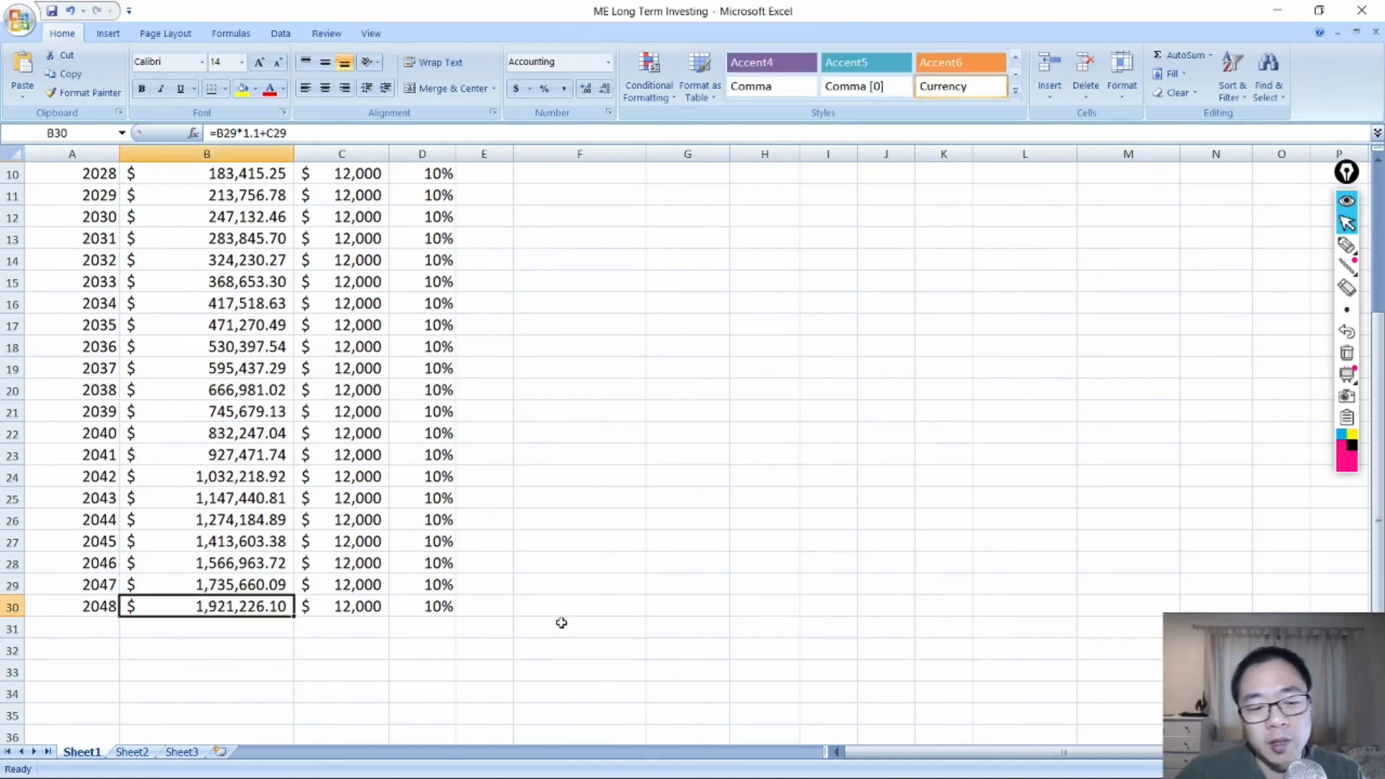
scroll("up", 3)
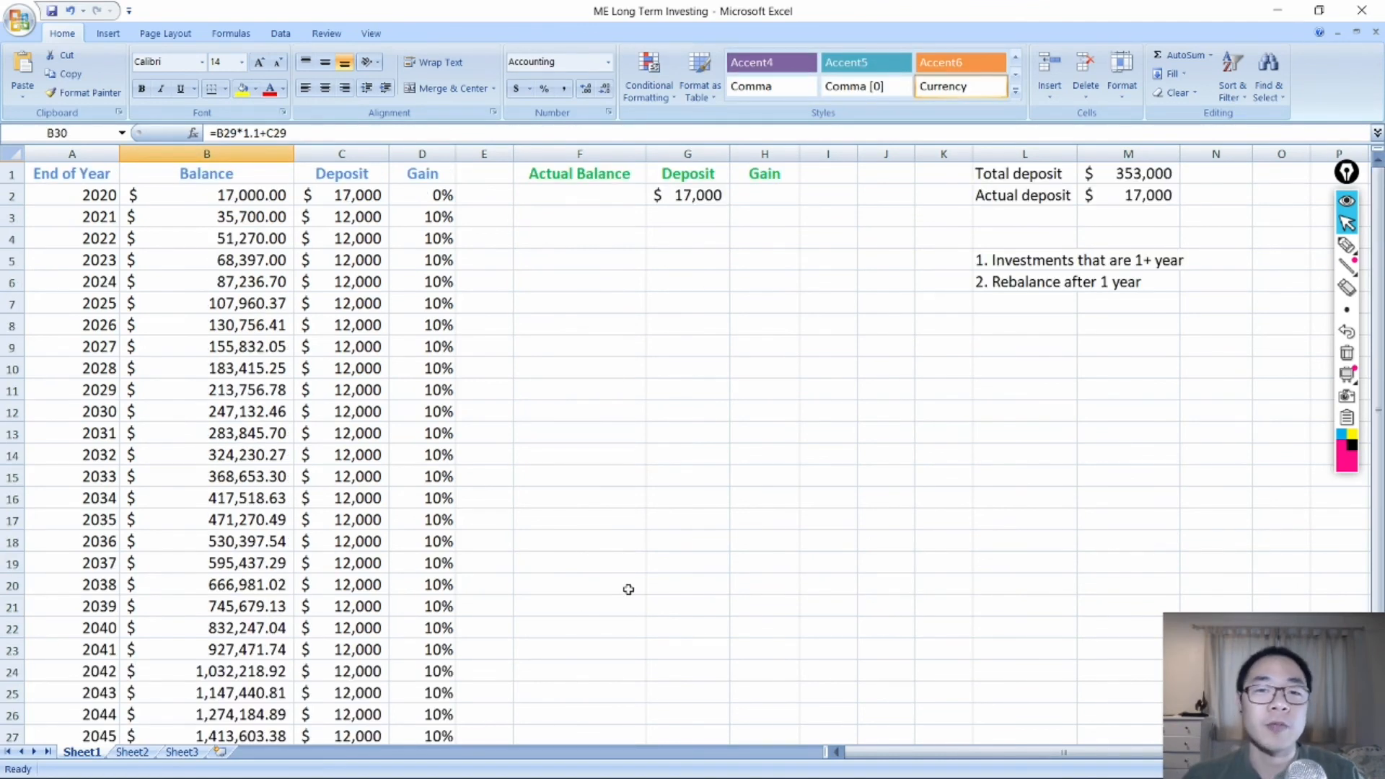